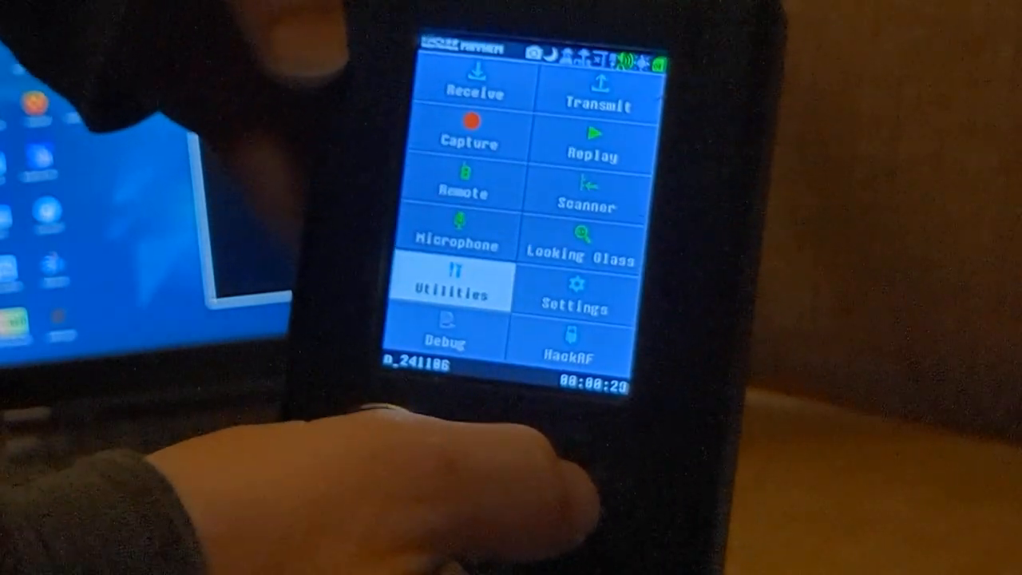
# - Show the Utilities app list with Flash Utility and File Manager on the PortaPack
pyautogui.click(449, 289)
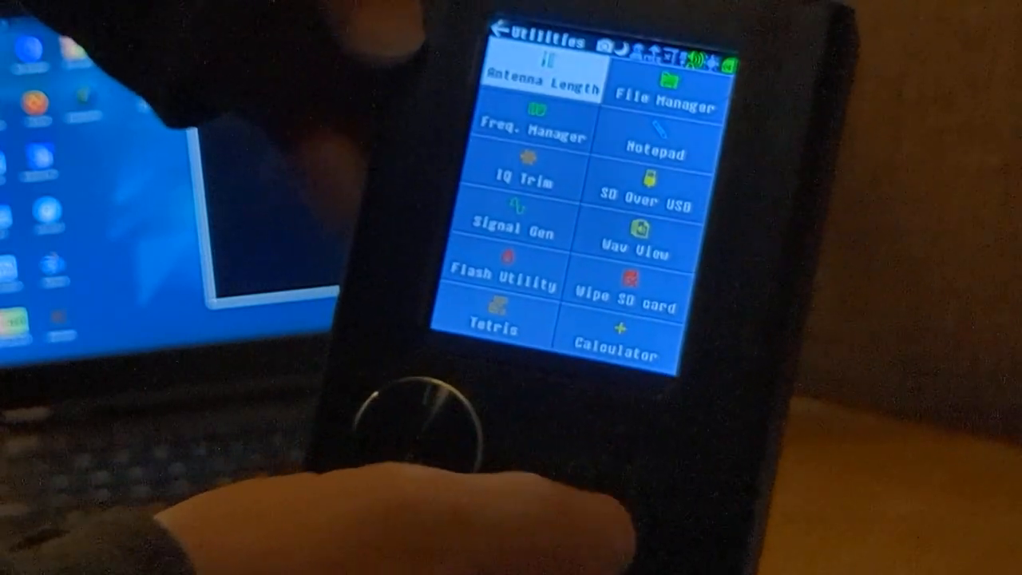
pyautogui.click(502, 286)
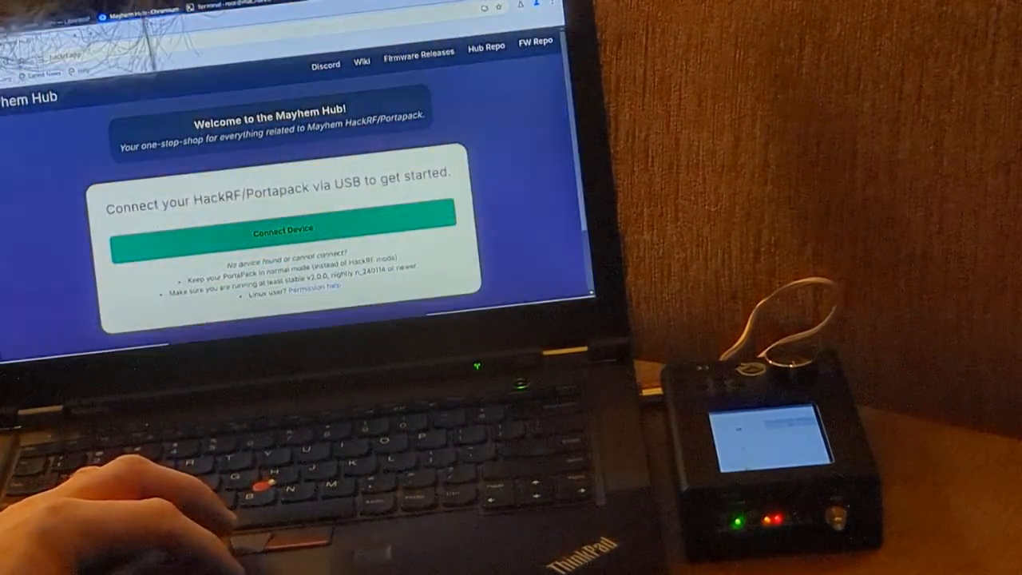
# - Connect the PortaPack's serial port to the hub through the browser USB prompt
pyautogui.click(284, 230)
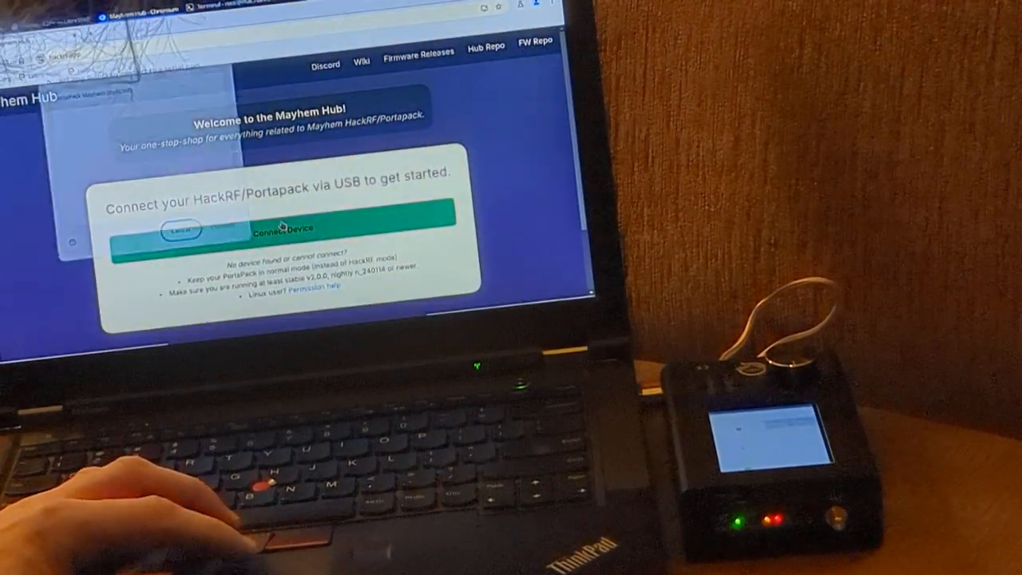
pyautogui.click(281, 229)
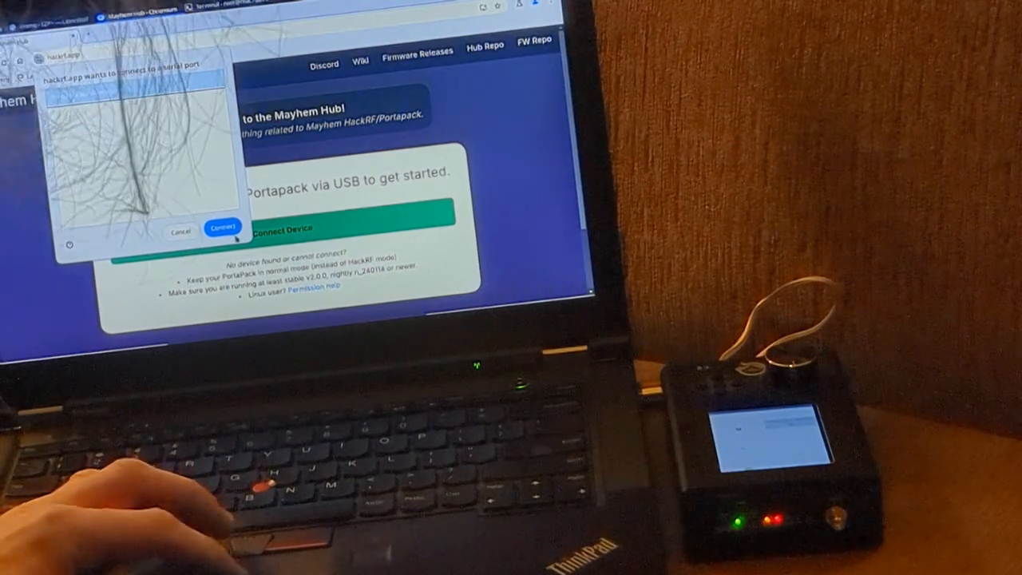
pyautogui.click(218, 227)
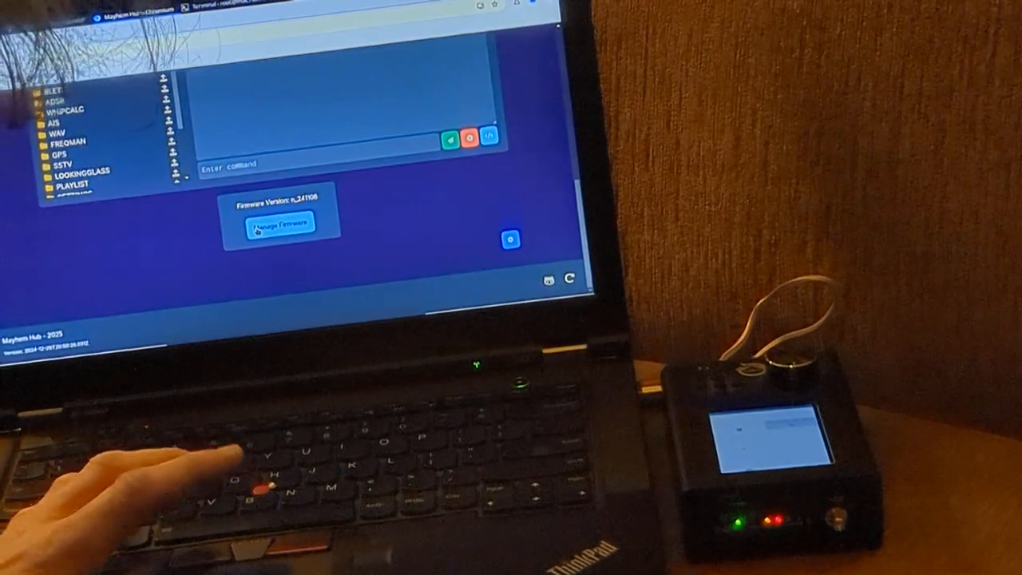
# - Flash the connected PortaPack to the latest stable release, v2.1.0
pyautogui.click(281, 222)
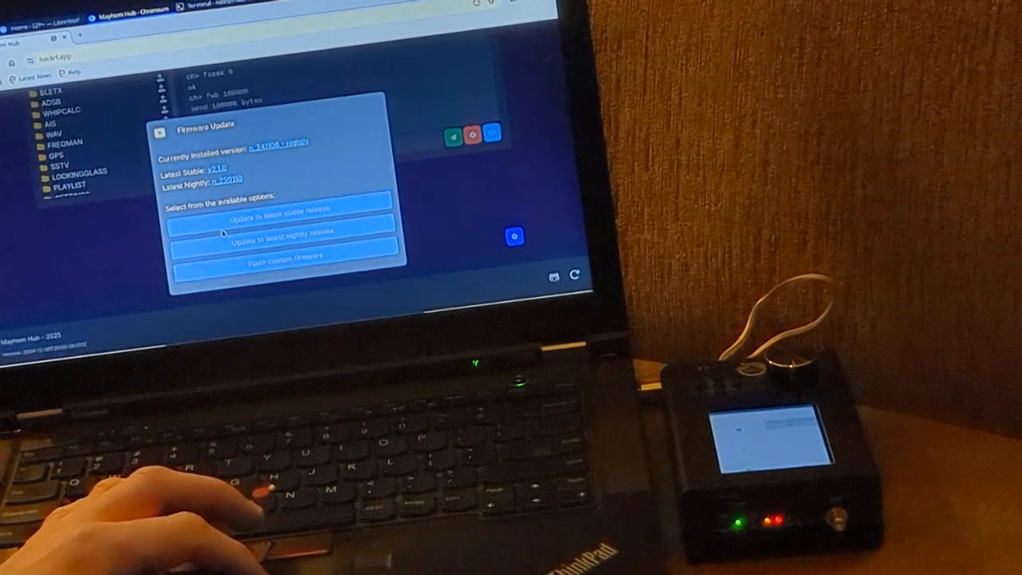
pyautogui.click(284, 231)
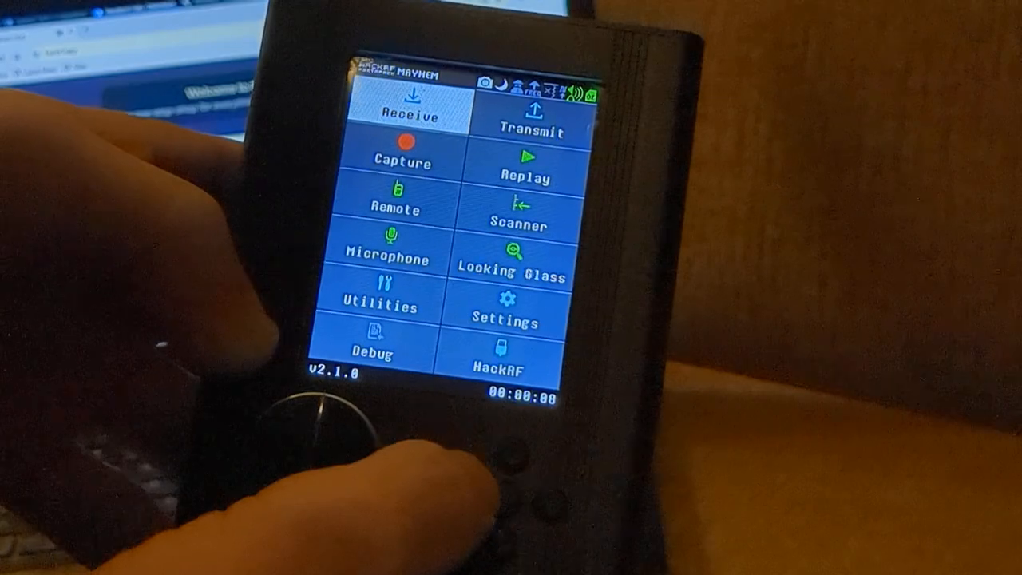
# - Browse the v2.1.0 Receive and Transmit app lists, then launch FlipperTx at 433.920
pyautogui.click(412, 115)
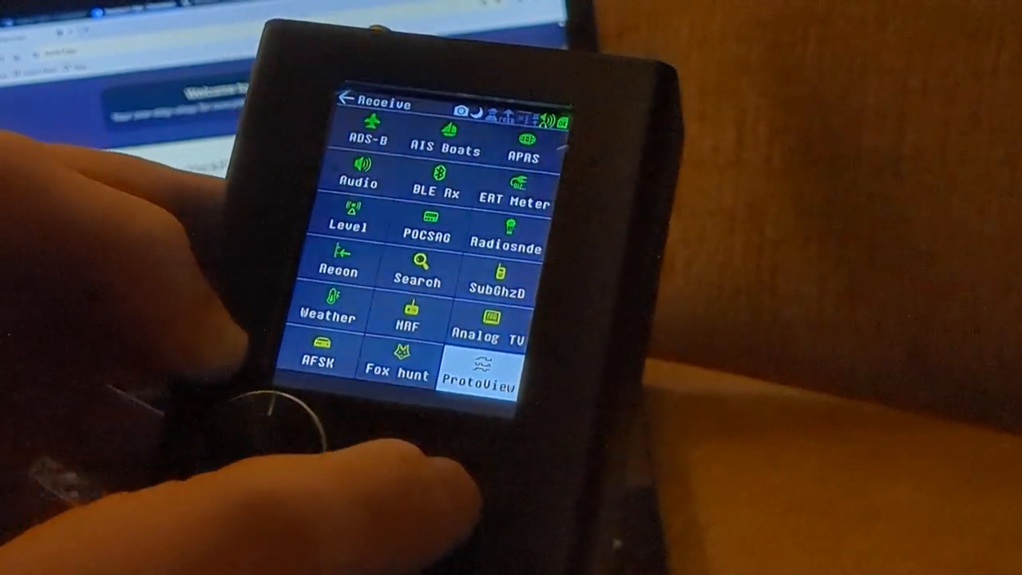
pyautogui.scroll(-3)
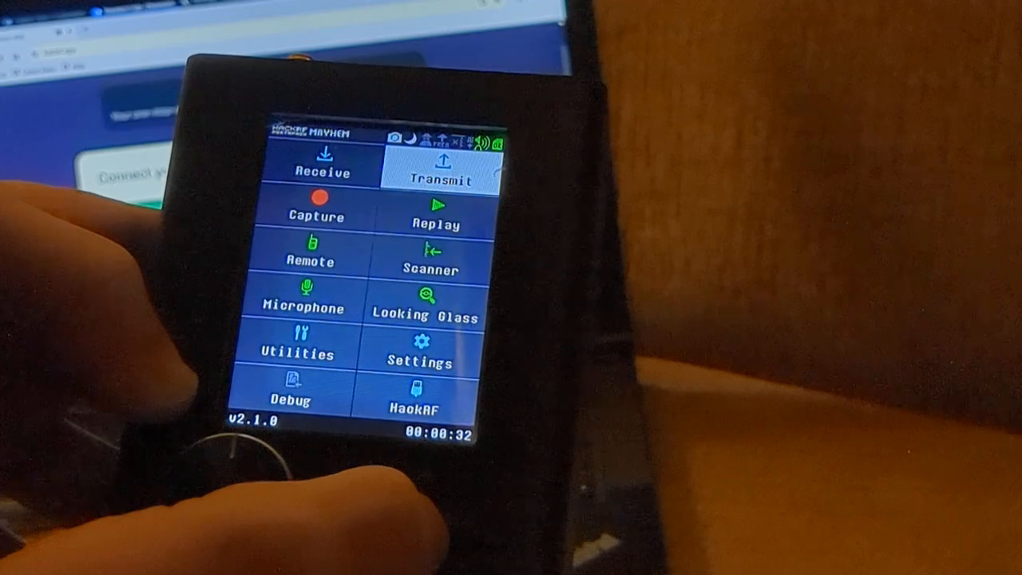
pyautogui.click(437, 168)
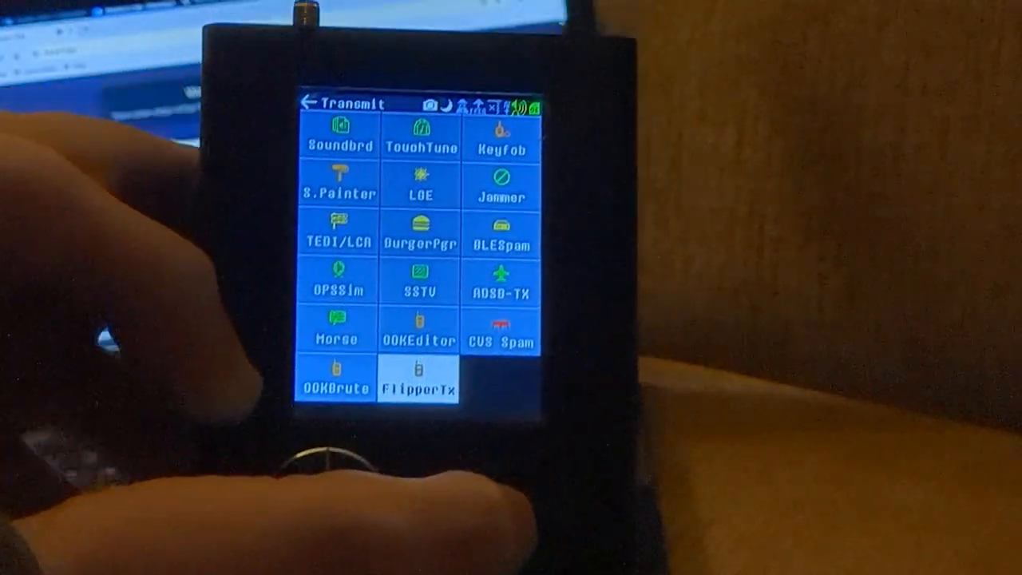
pyautogui.click(418, 388)
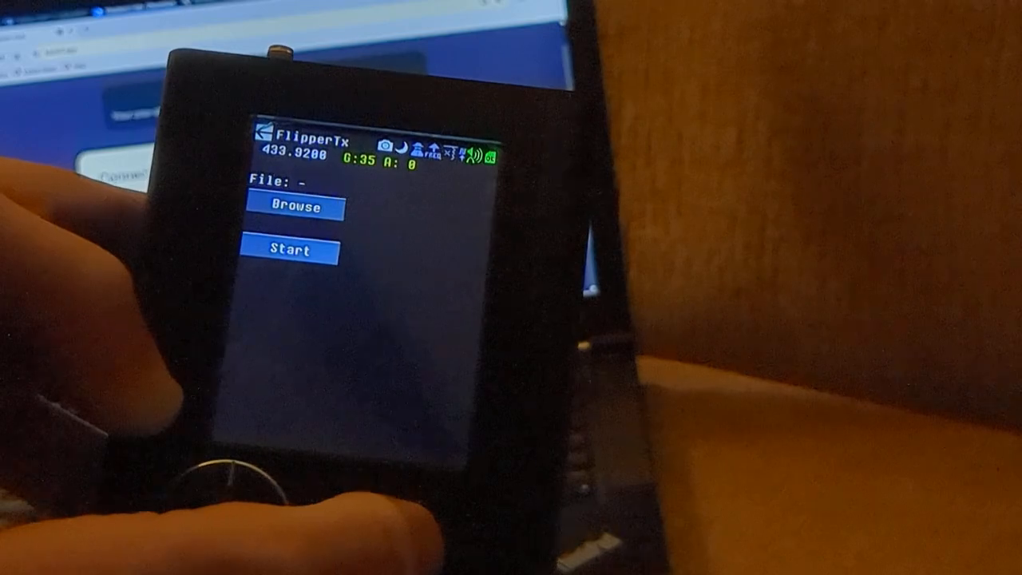